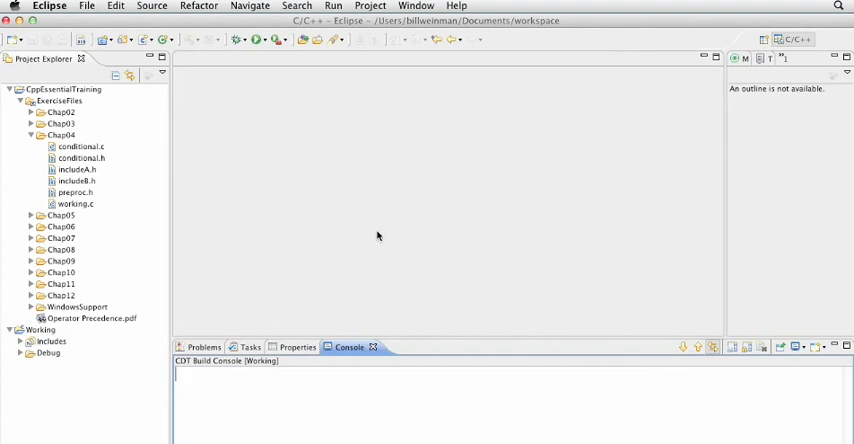
Select the Working project and its working.c file in Project Explorer.
click(75, 204)
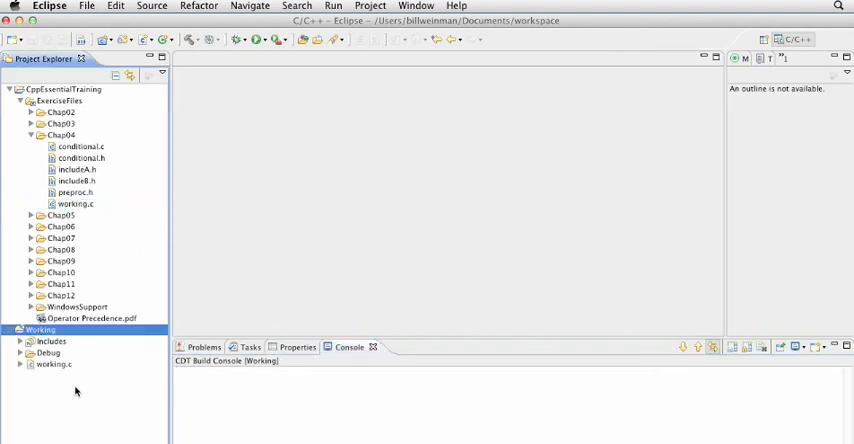
click(54, 364)
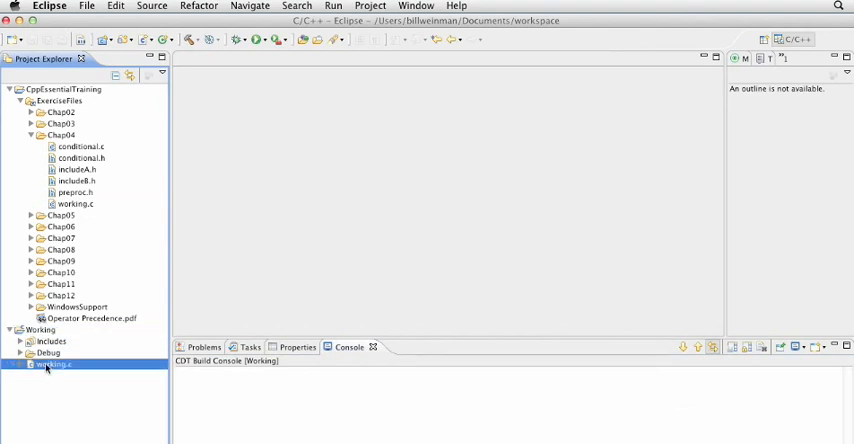
Open working.c and begin an increment() function declaring a static int.
double_click(53, 364)
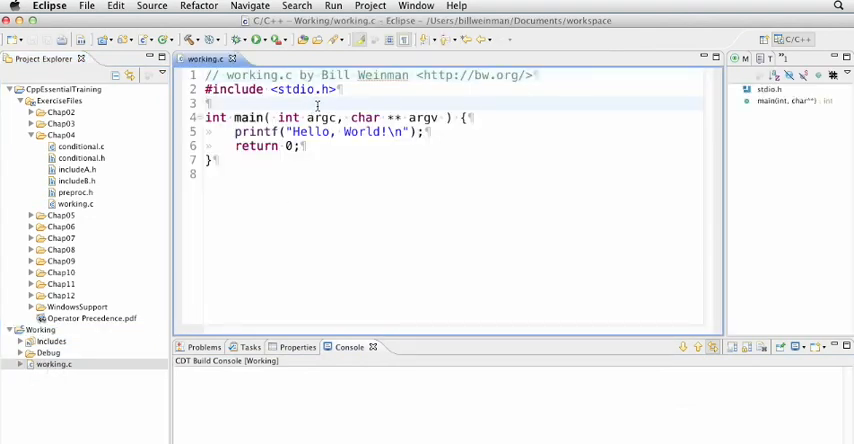
text(int)
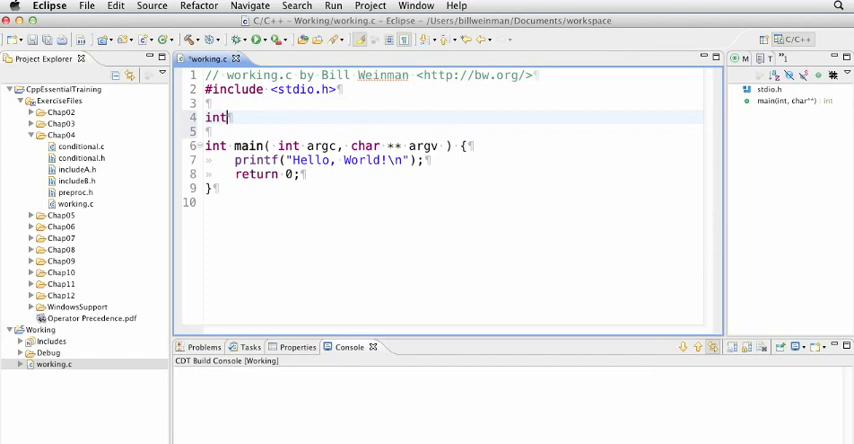
text(increment())
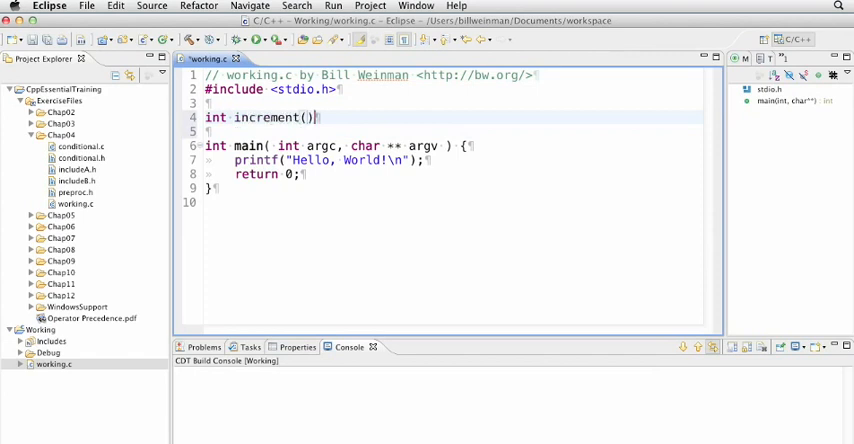
text({)
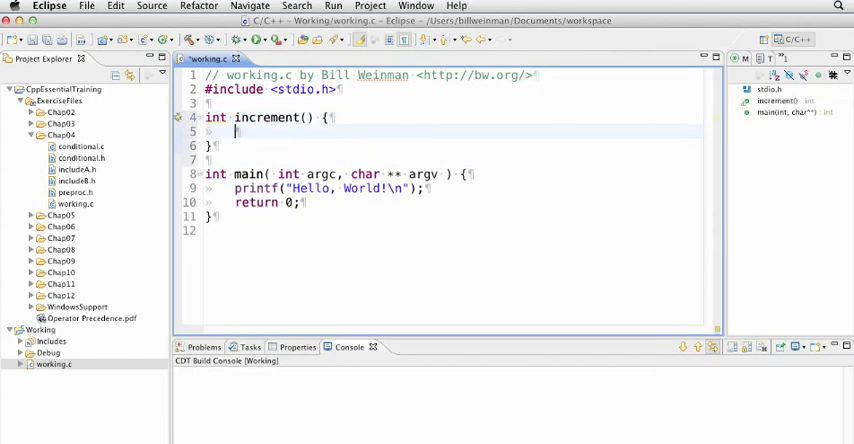
text(st)
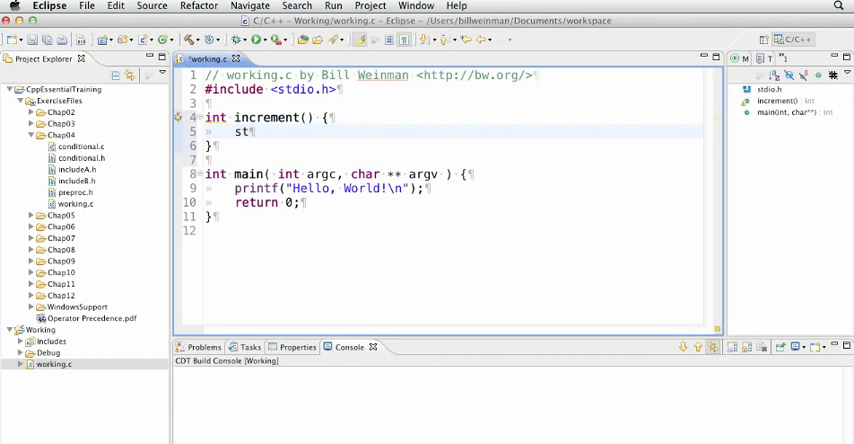
text(atic int)
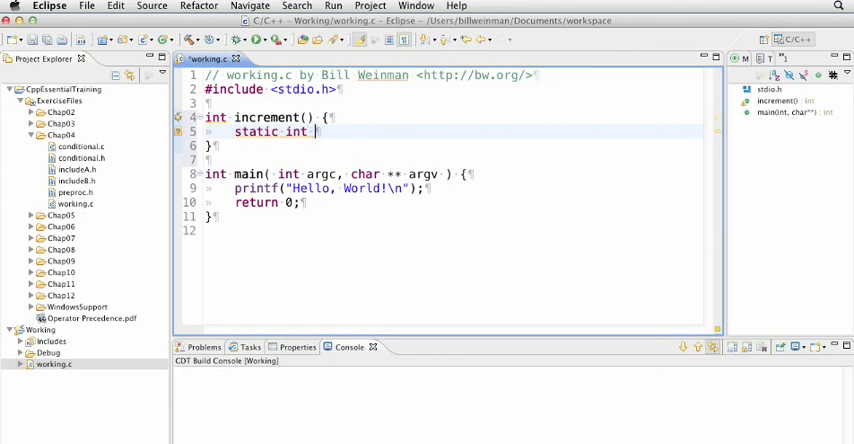
Finish increment(): start i at 42, add 5, print and return it.
text(= 42;)
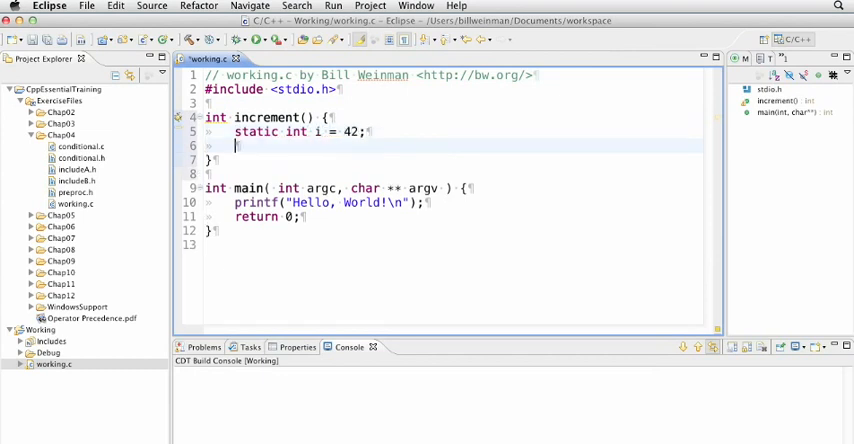
text(i += 5;)
text(ret)
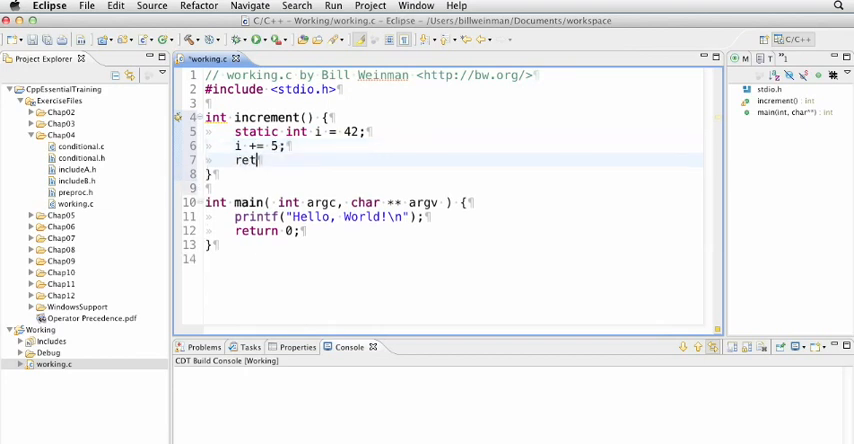
text(urn i;)
text(printf("increment returns %)
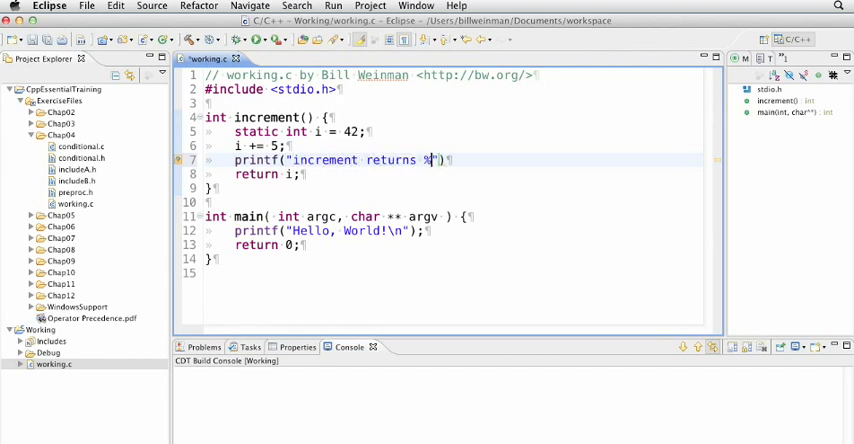
text(d\n", i);)
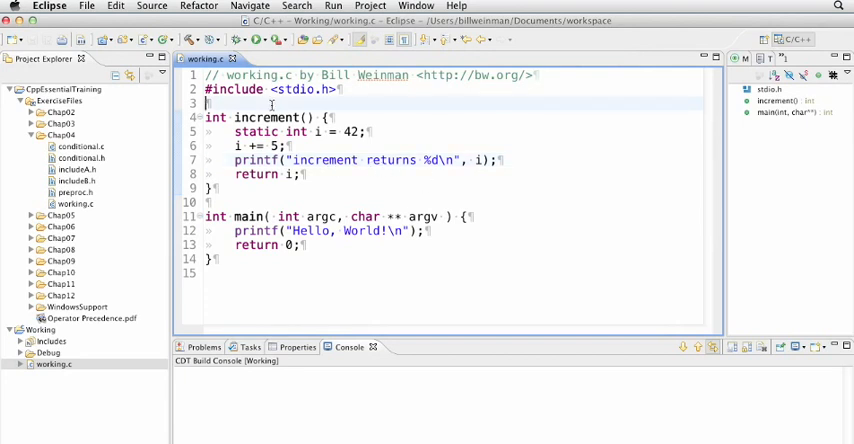
Type #define MAX(a, b) ( (a) > (b) ? (a) : (b) ) below the include.
text(#de)
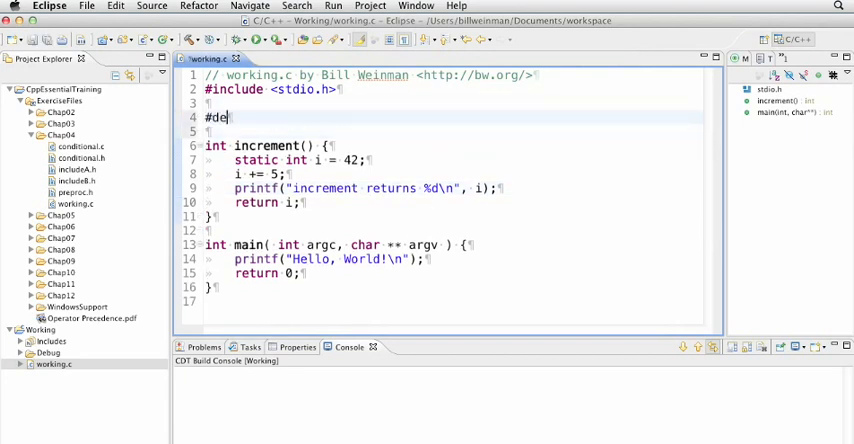
text(fine MAX())
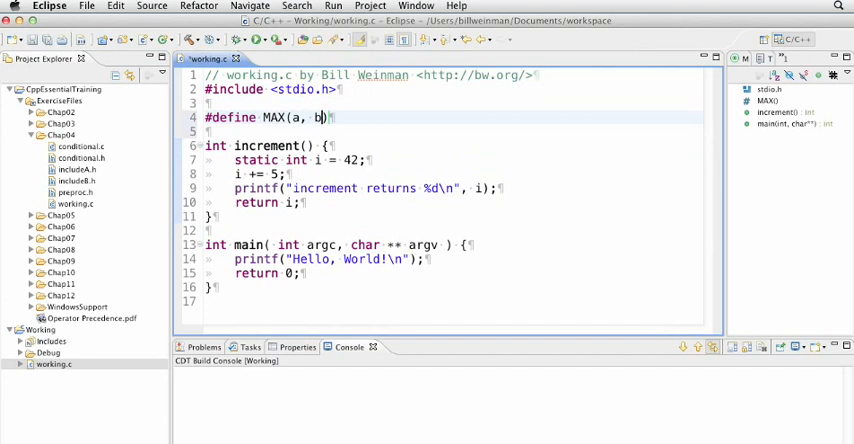
text(( ))
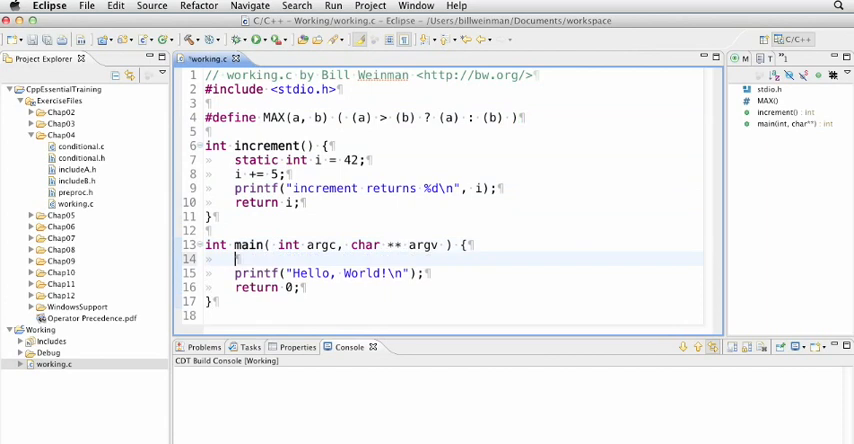
Add int x = 50 and a printf of x, increment() and MAX(x, increment()).
text(int)
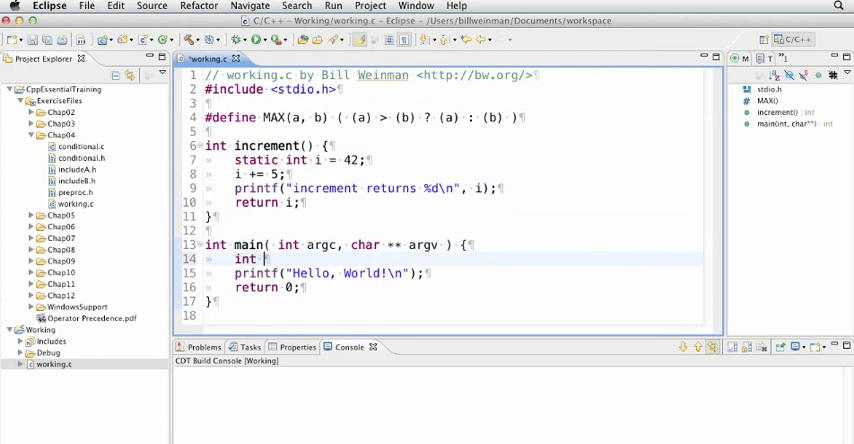
text(x = 50;)
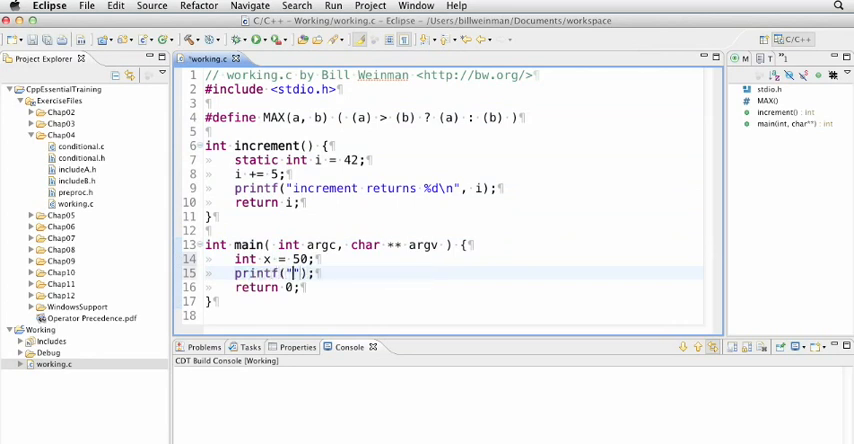
text(max of %d and %d is %d)
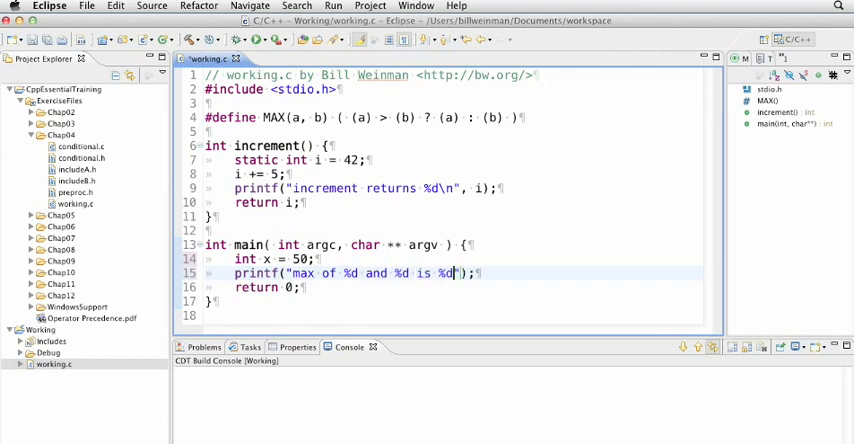
text(\n)
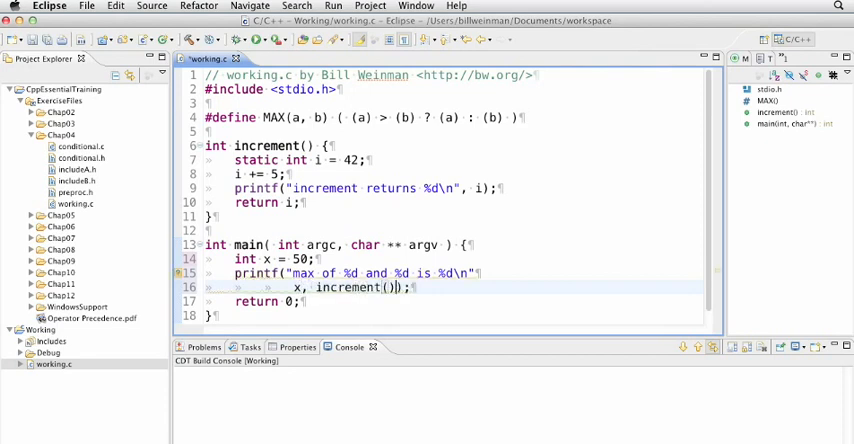
text(,)
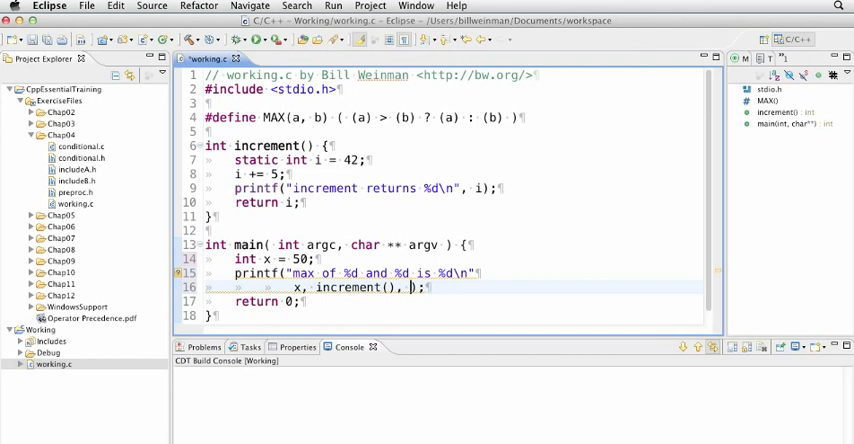
text(MAX(x))
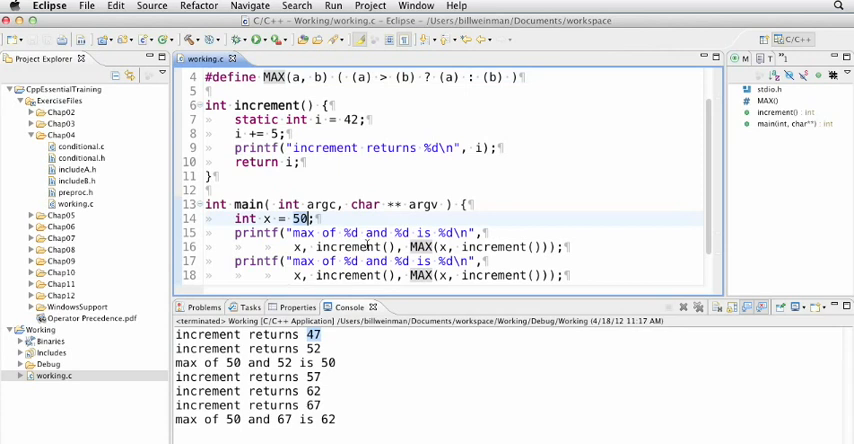
mouse_move(350, 247)
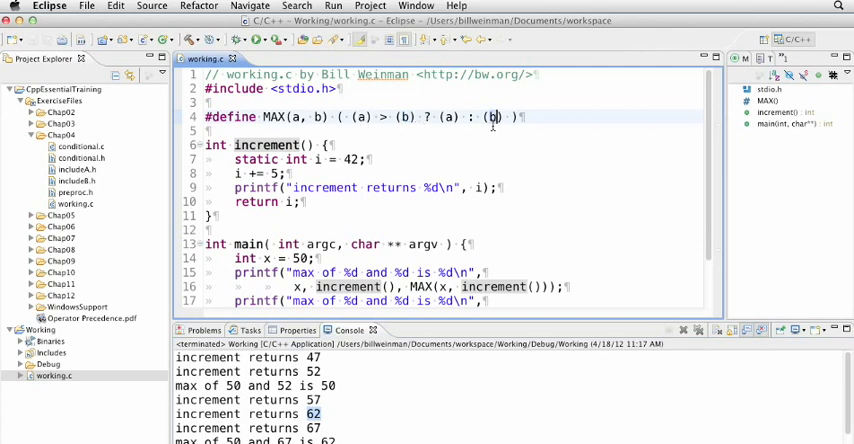
Scroll the Console output showing increment() evaluated twice per MAX call.
scroll(down, 3)
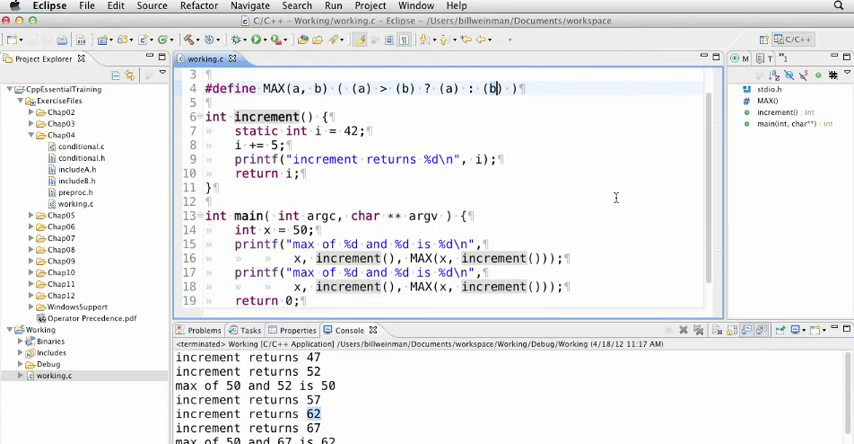
scroll(down, 3)
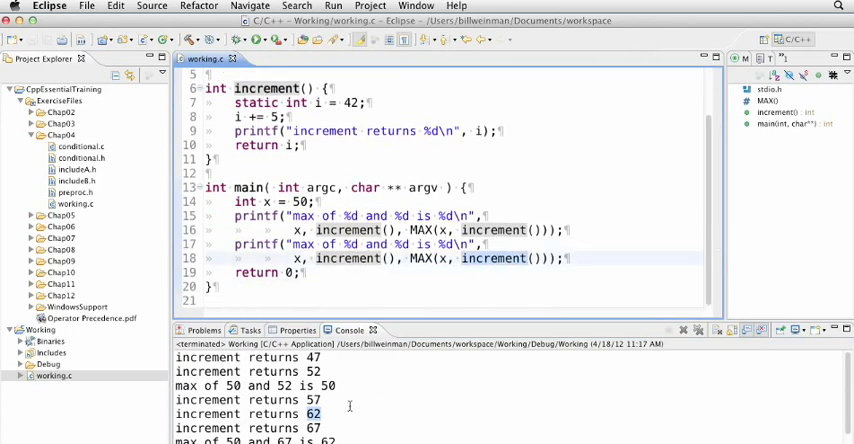